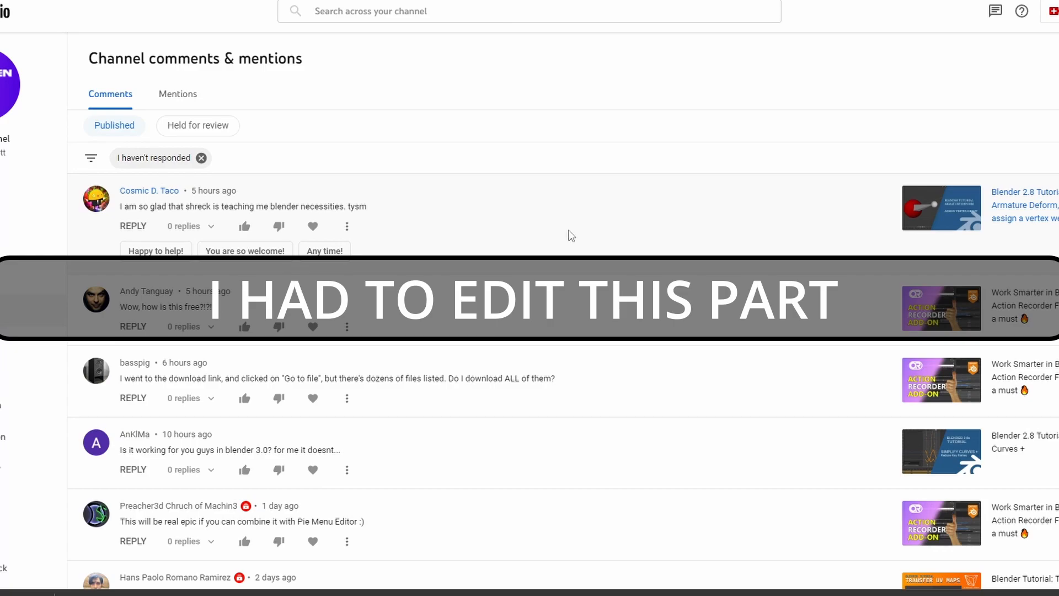
{"action": "mouse_move", "coordinate": [582, 237]}
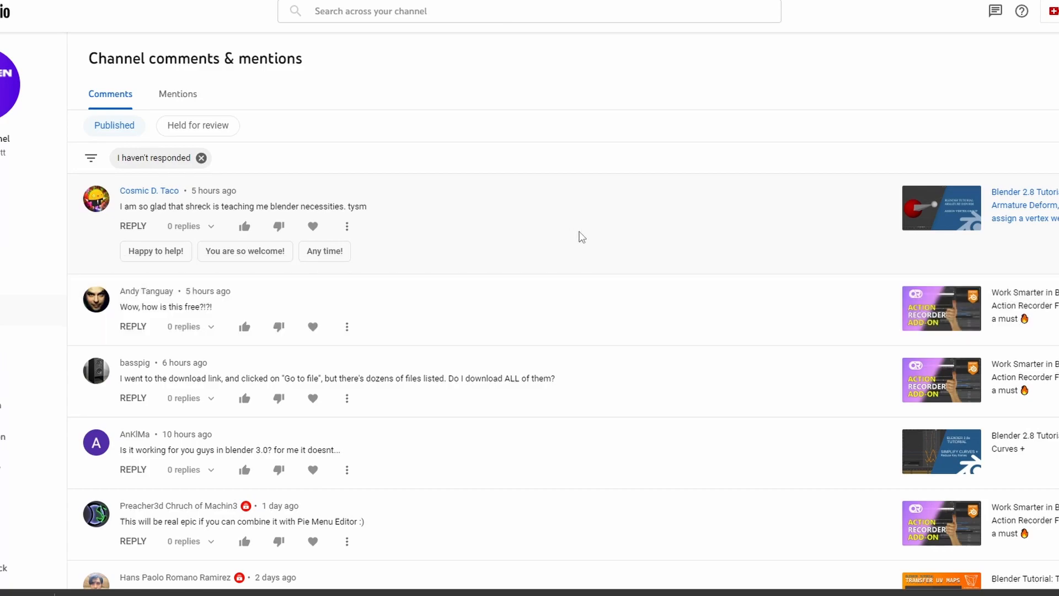
{"action": "mouse_move", "coordinate": [581, 233]}
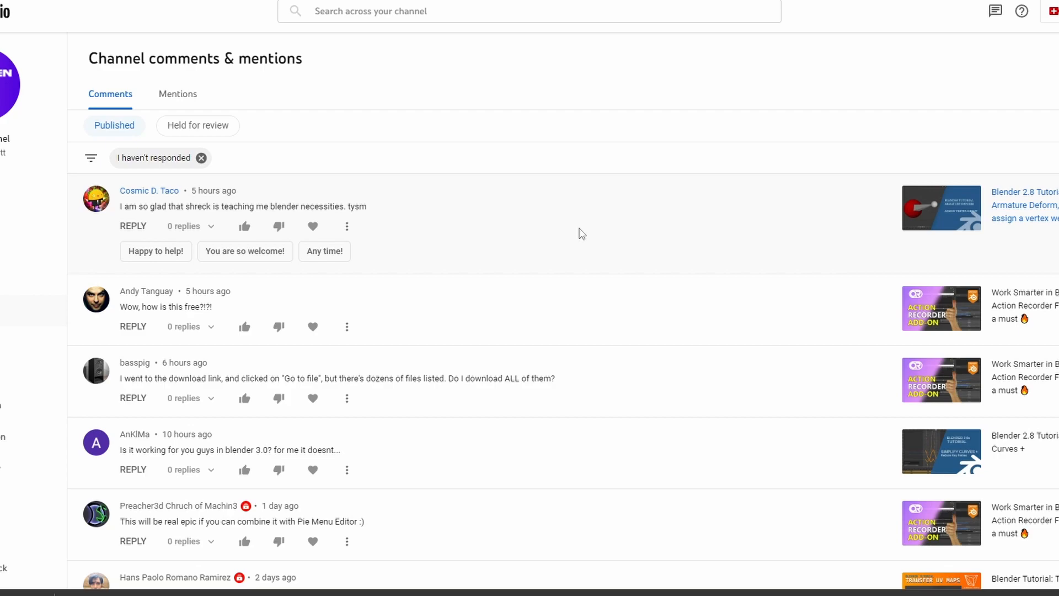
{"action": "mouse_move", "coordinate": [407, 253]}
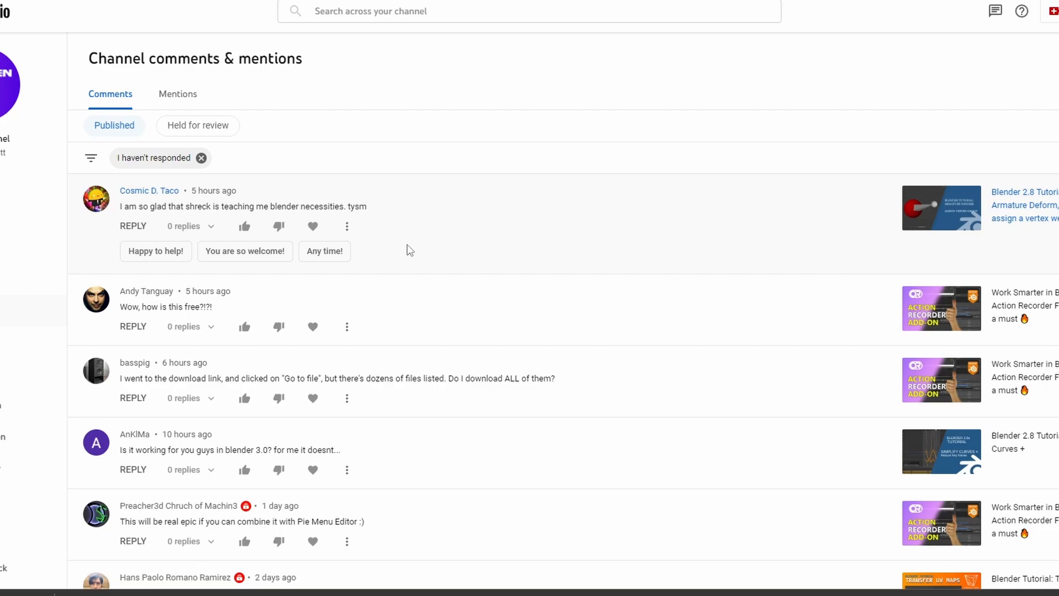
{"action": "mouse_move", "coordinate": [405, 232]}
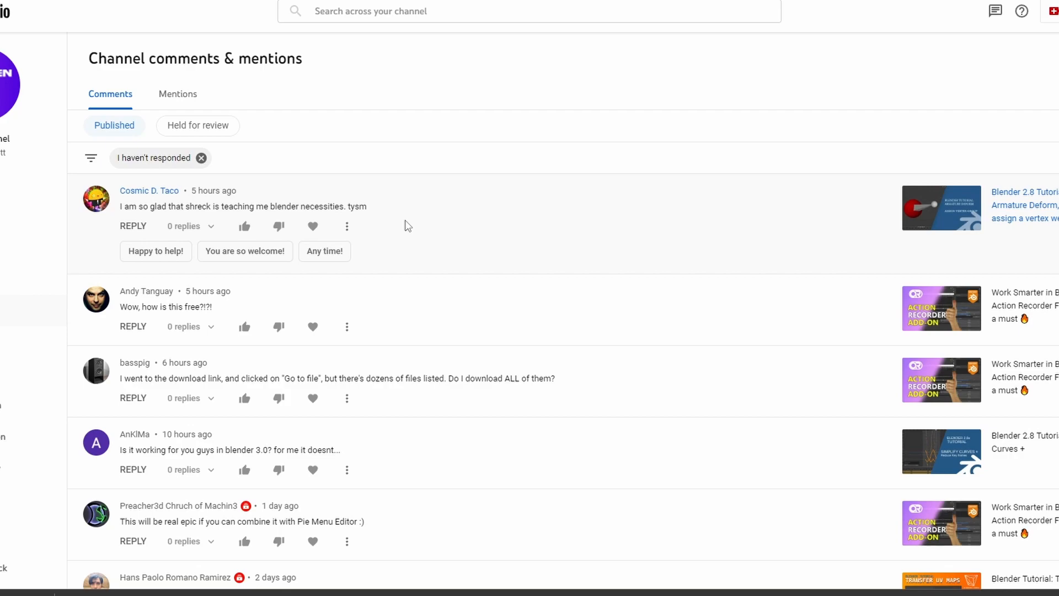
{"action": "mouse_move", "coordinate": [374, 231]}
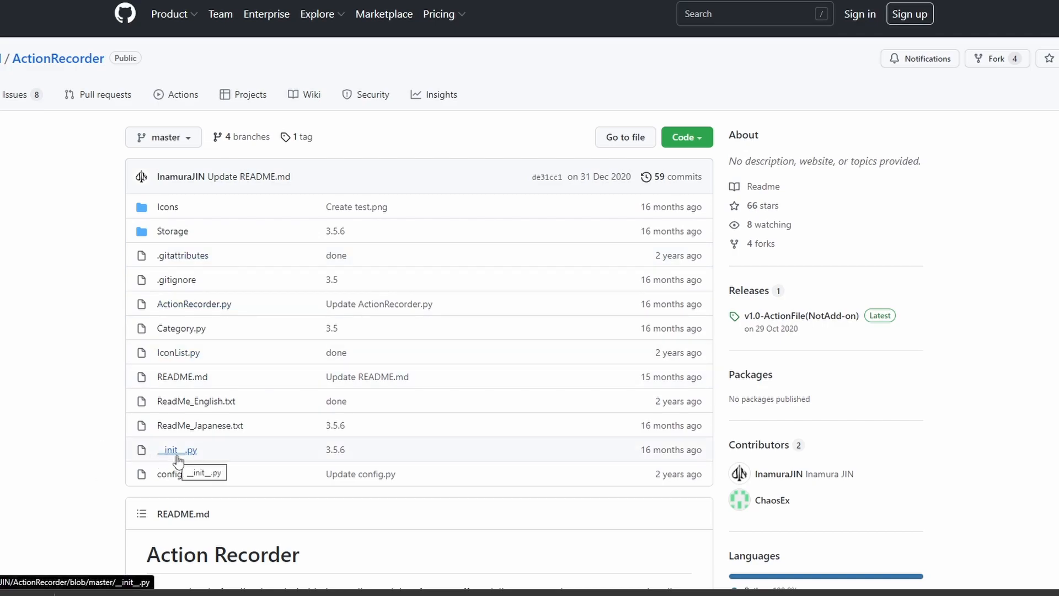
{"action": "mouse_move", "coordinate": [188, 484]}
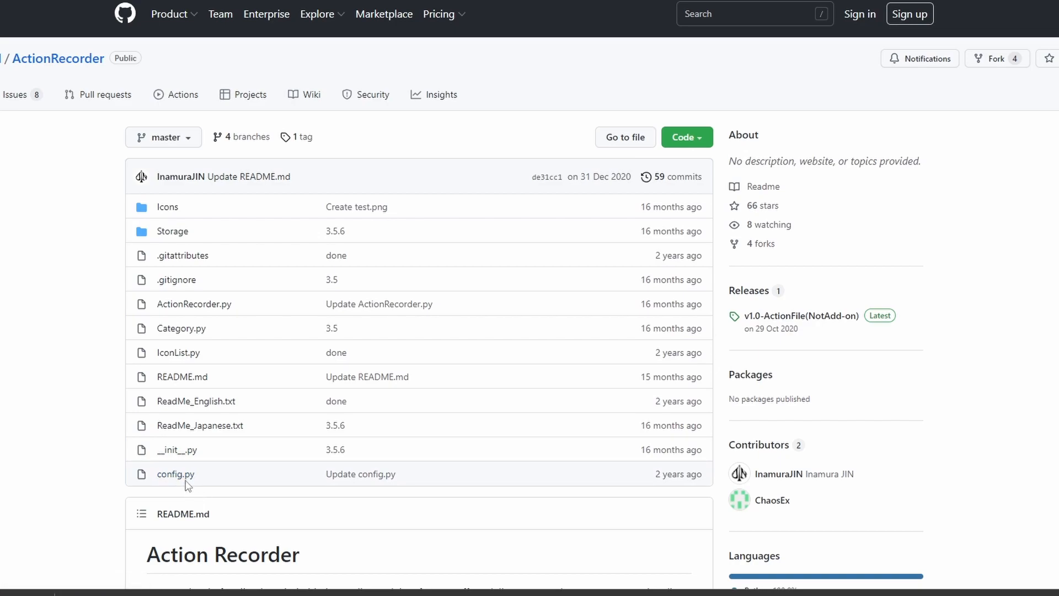
{"action": "mouse_move", "coordinate": [366, 377]}
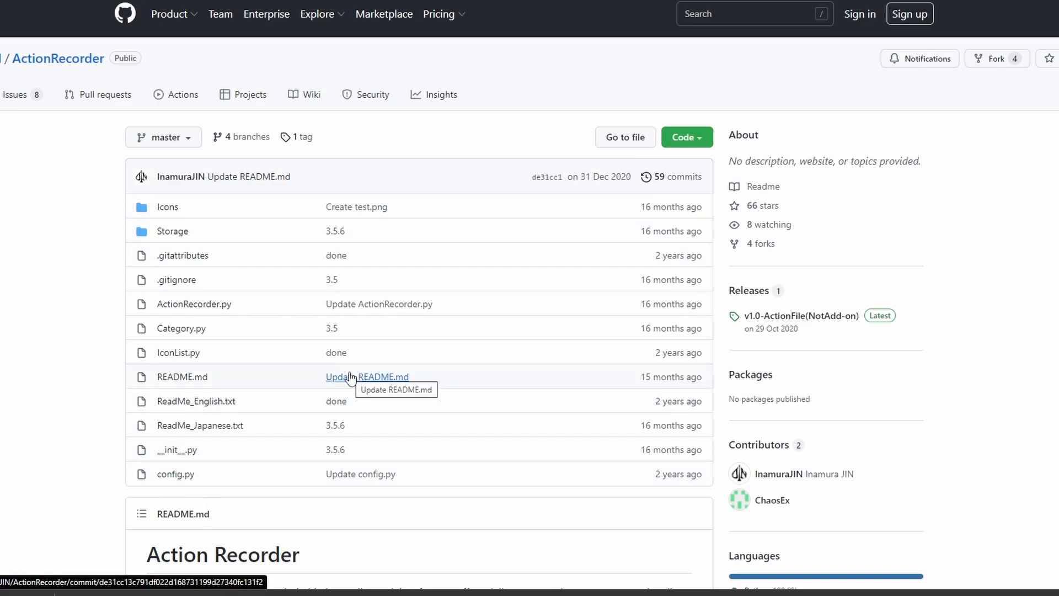
Reveal the ActionRecorder repository's Code dropdown with Download ZIP, then close it.
{"action": "left_click", "coordinate": [682, 137]}
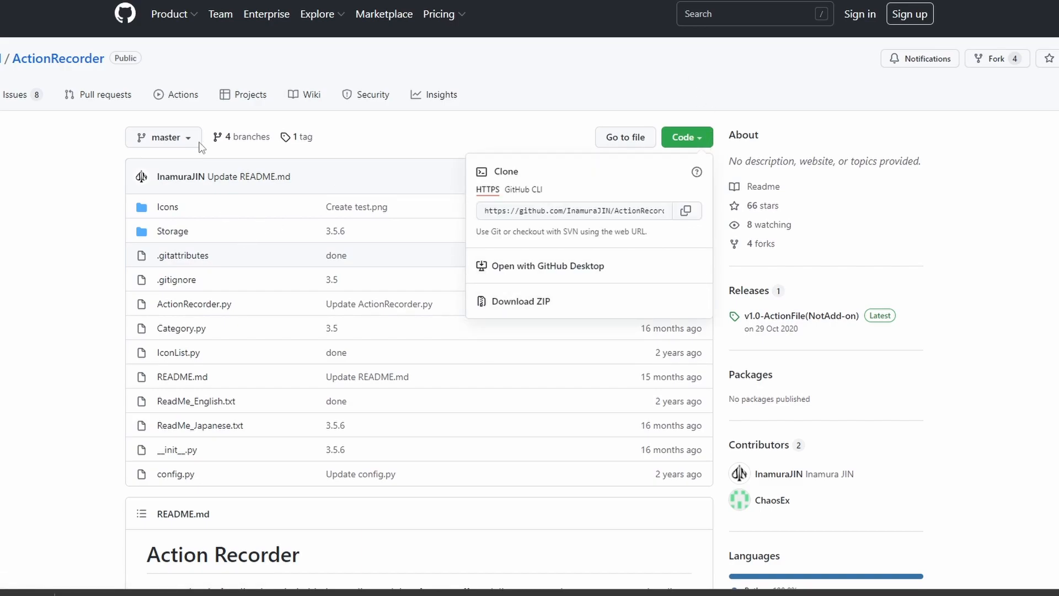
{"action": "left_click", "coordinate": [48, 180]}
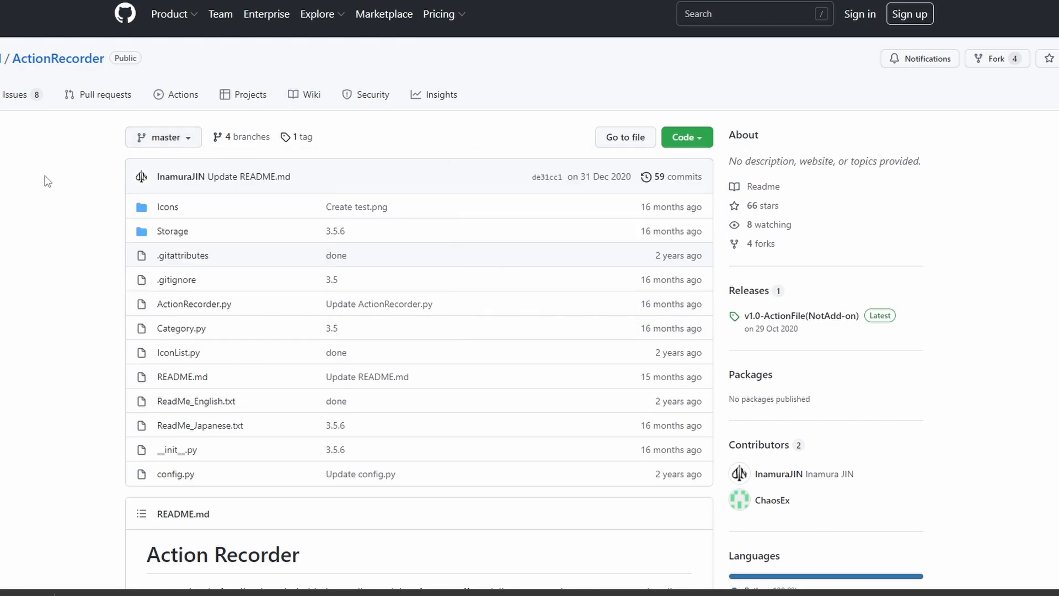
{"action": "mouse_move", "coordinate": [56, 177]}
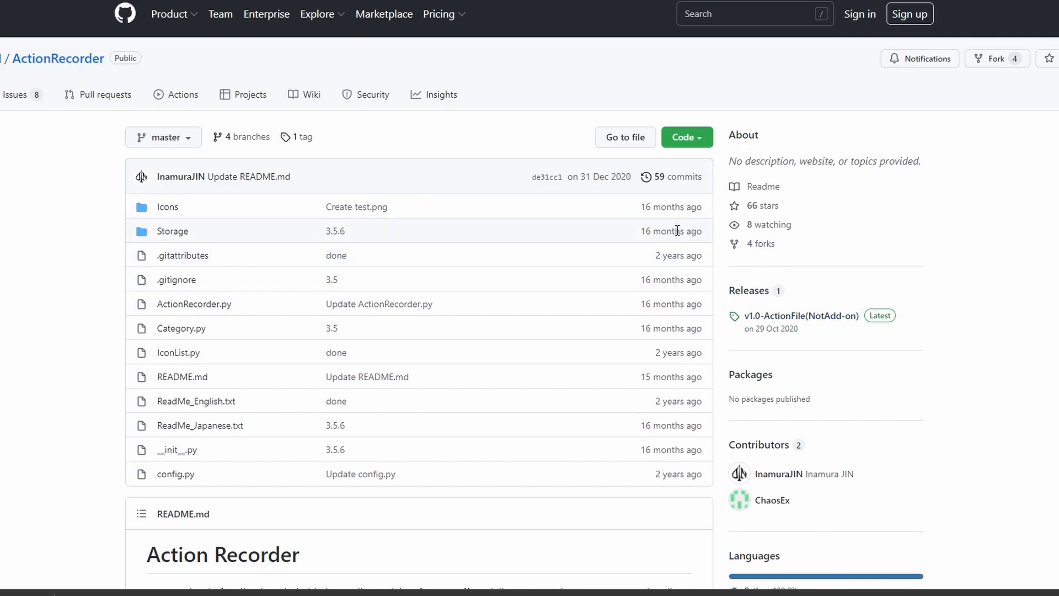
{"action": "mouse_move", "coordinate": [673, 231]}
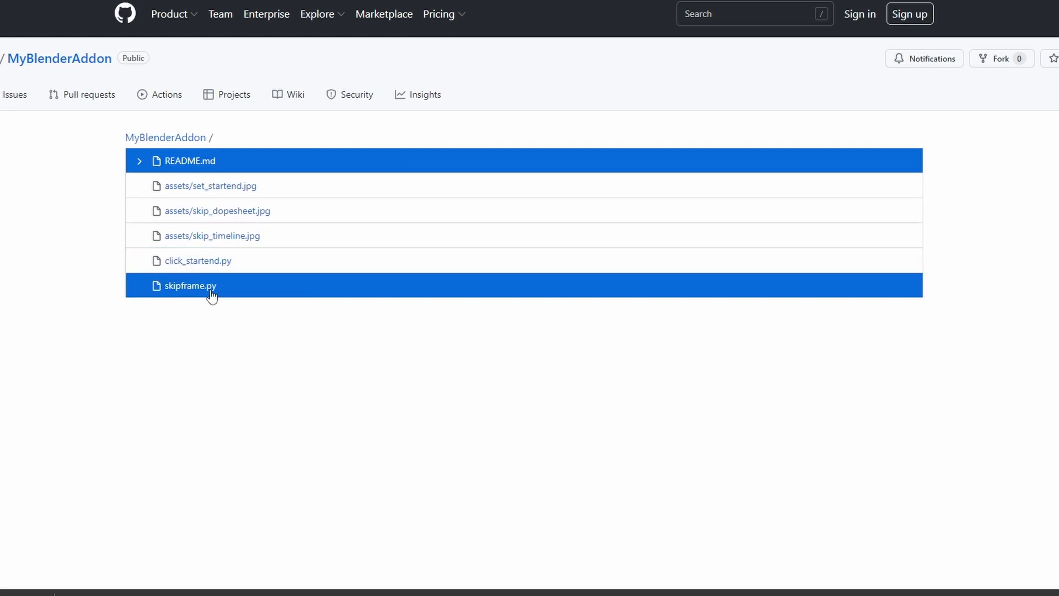
View skipframe.py in MyBlenderAddon, check its more-actions menu, and reopen the script.
{"action": "left_click", "coordinate": [191, 285]}
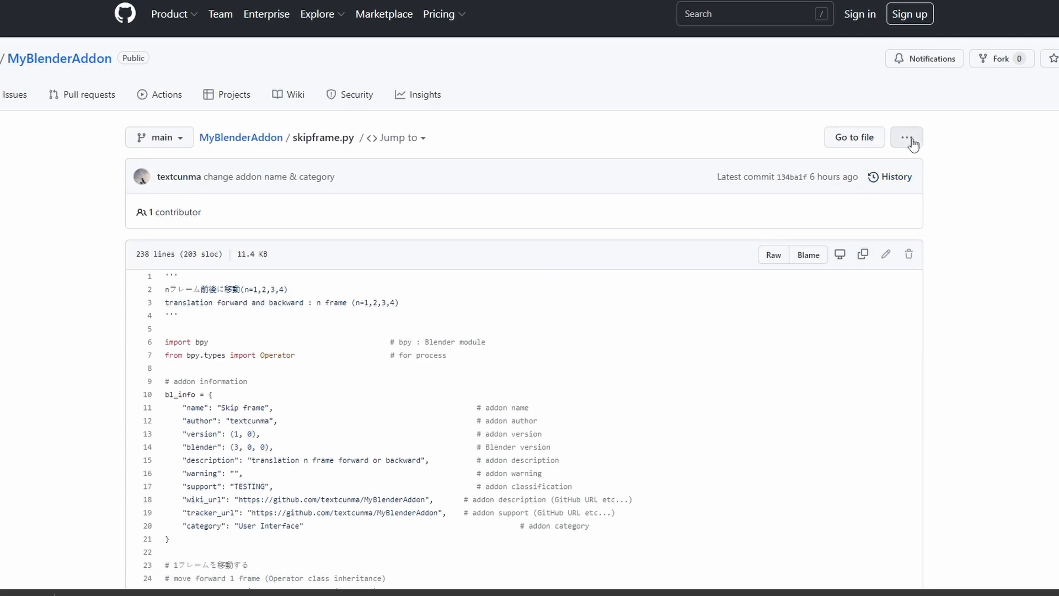
{"action": "left_click", "coordinate": [907, 137]}
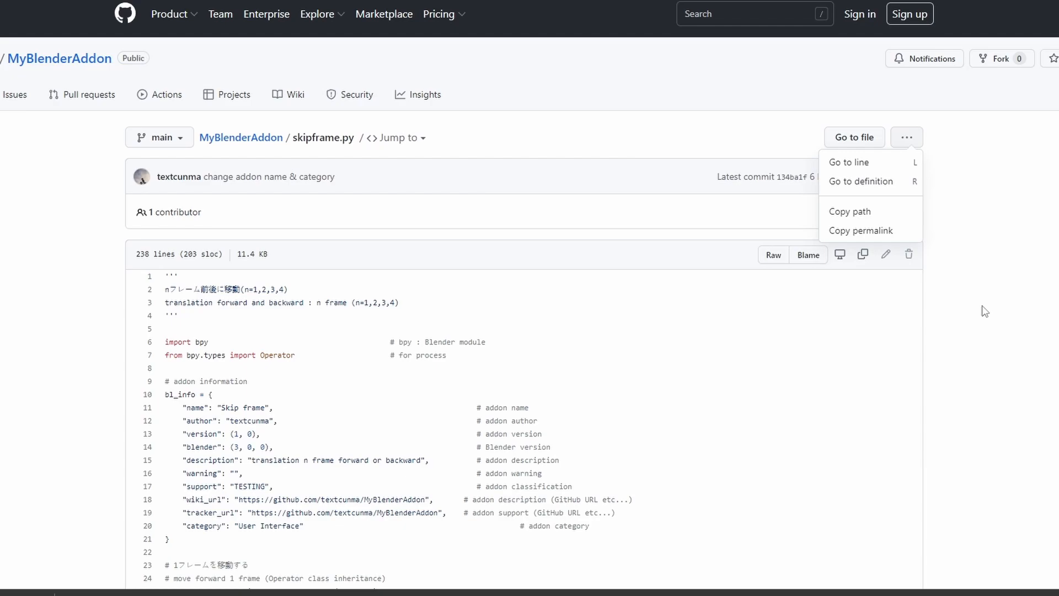
{"action": "left_click", "coordinate": [240, 137]}
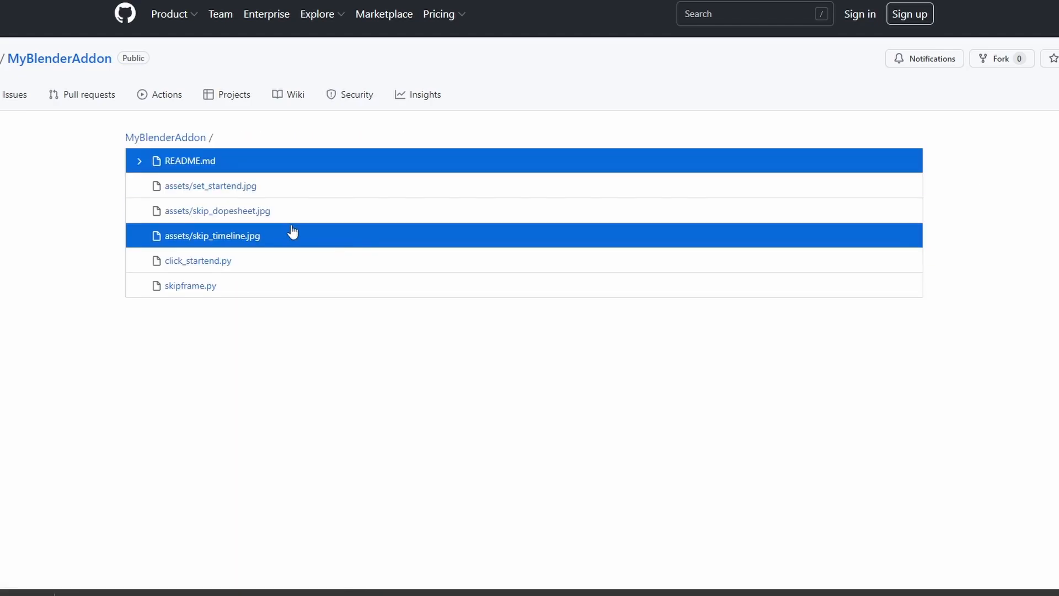
{"action": "left_click", "coordinate": [190, 284]}
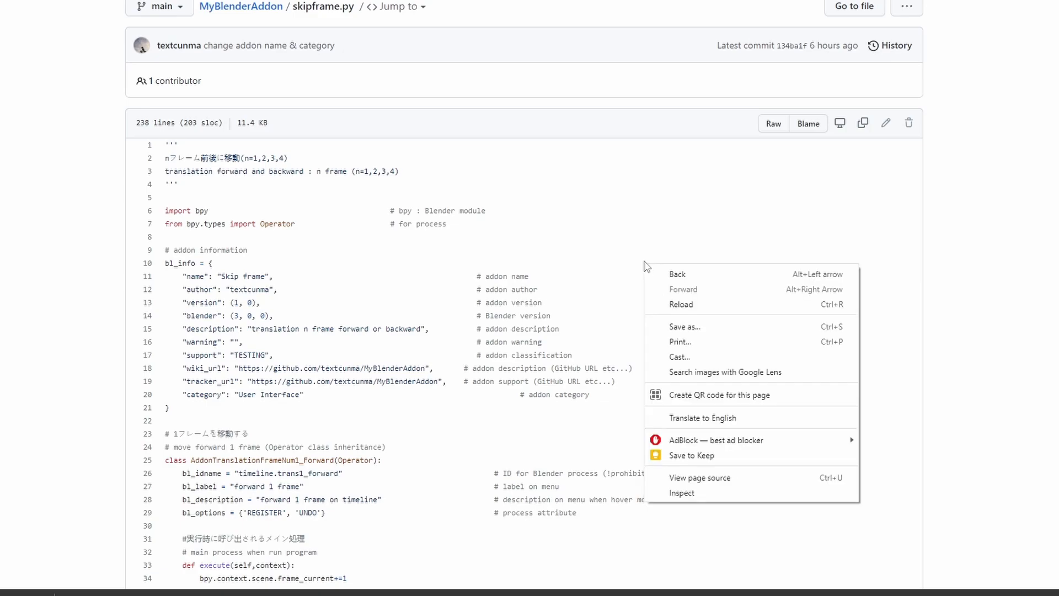
{"action": "mouse_move", "coordinate": [688, 327]}
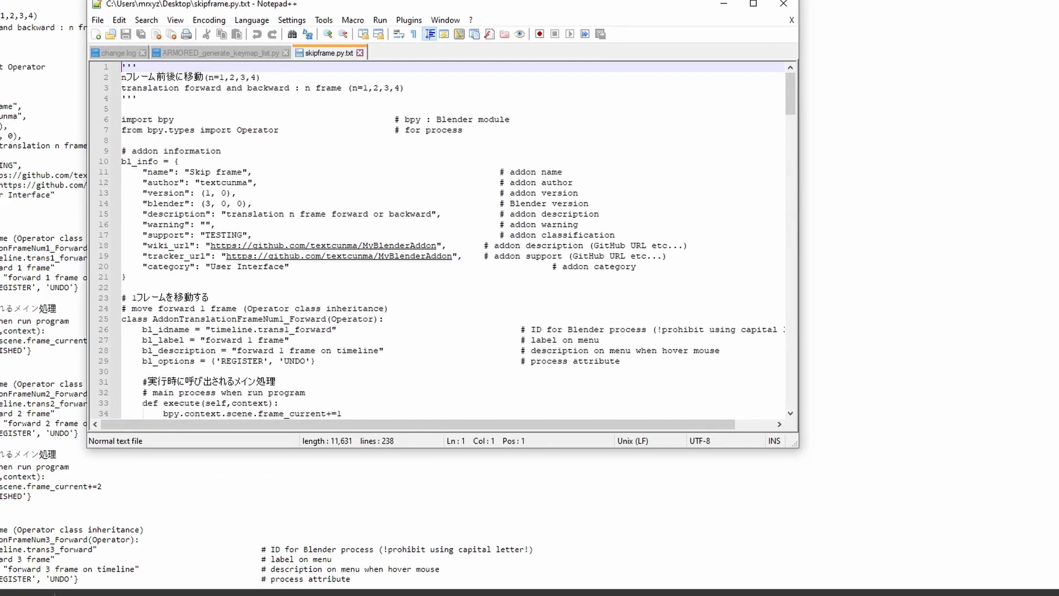
Start saving the skipframe.py.txt script as skipframe.py on the Desktop via Save As.
{"action": "scroll", "scroll_direction": "down", "scroll_amount": 3}
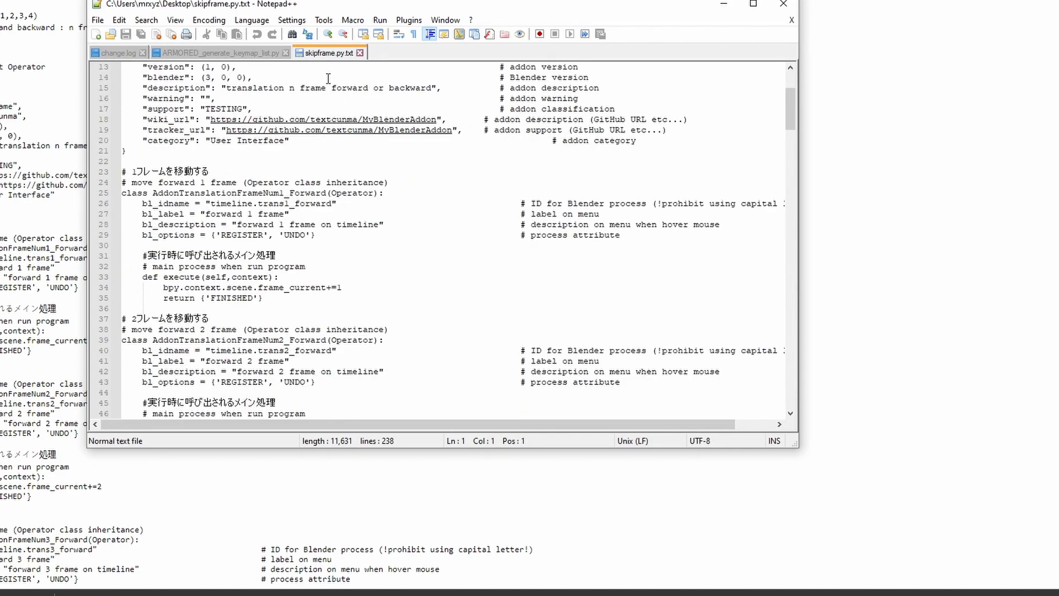
{"action": "mouse_move", "coordinate": [325, 53]}
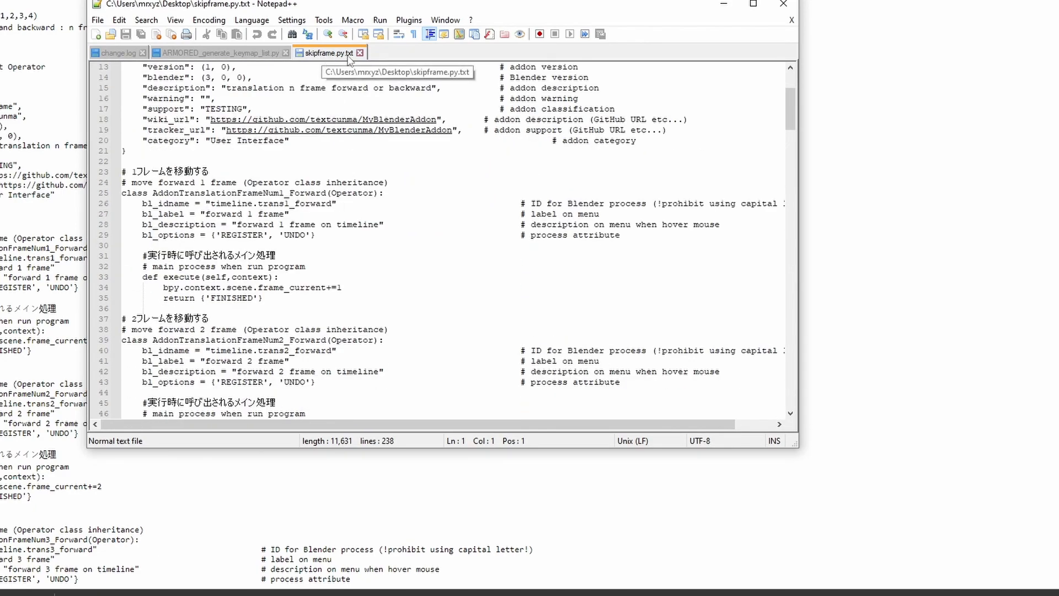
{"action": "left_click", "coordinate": [97, 20]}
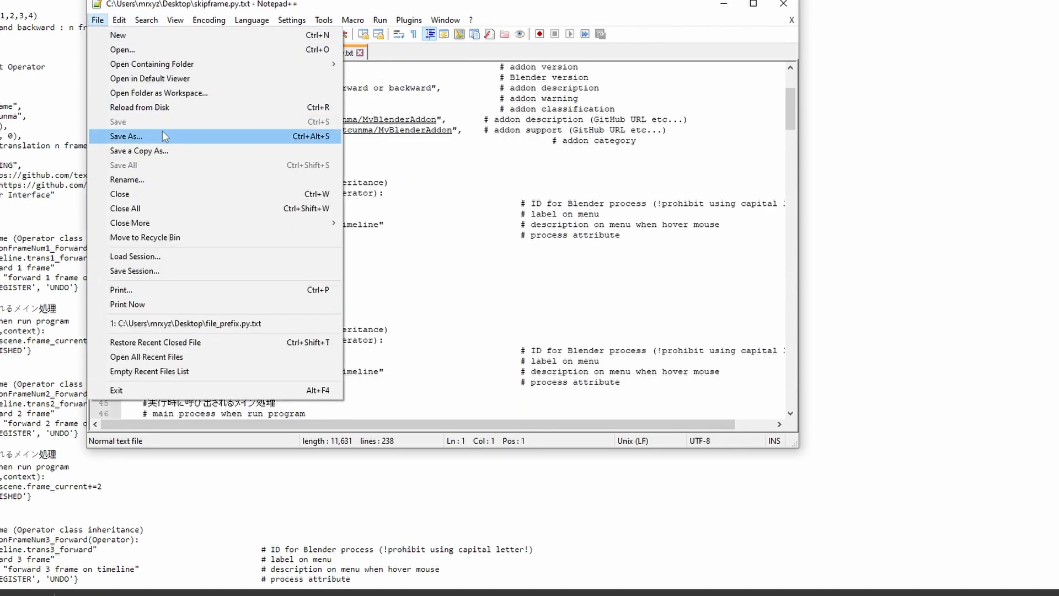
{"action": "left_click", "coordinate": [126, 136]}
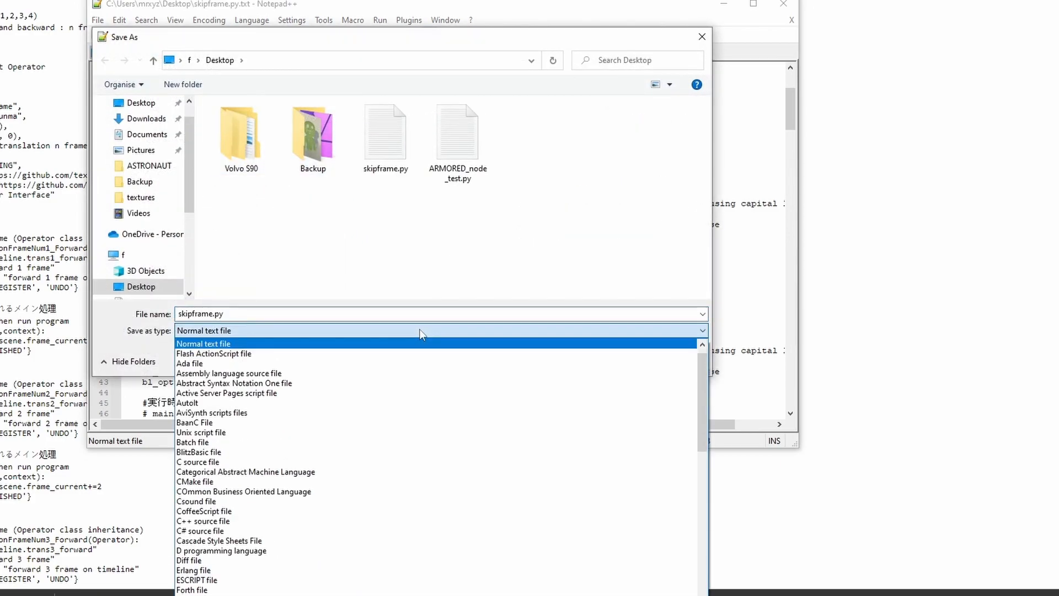
{"action": "scroll", "scroll_direction": "down", "scroll_amount": 3}
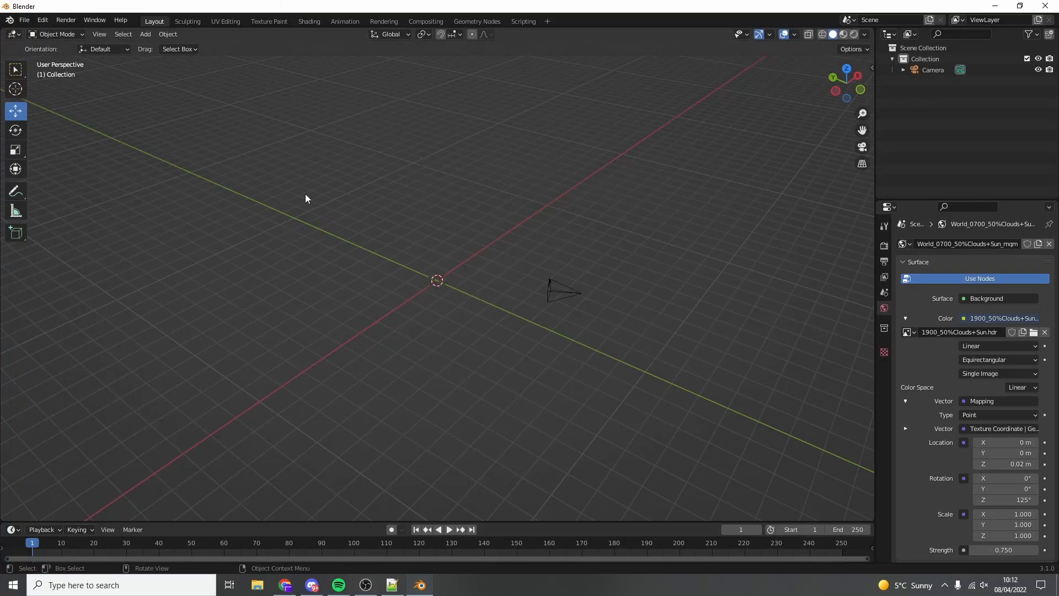
In the Scripting layout, cancel the Text > Open browser and run the Skipframe script.
{"action": "left_click", "coordinate": [523, 21]}
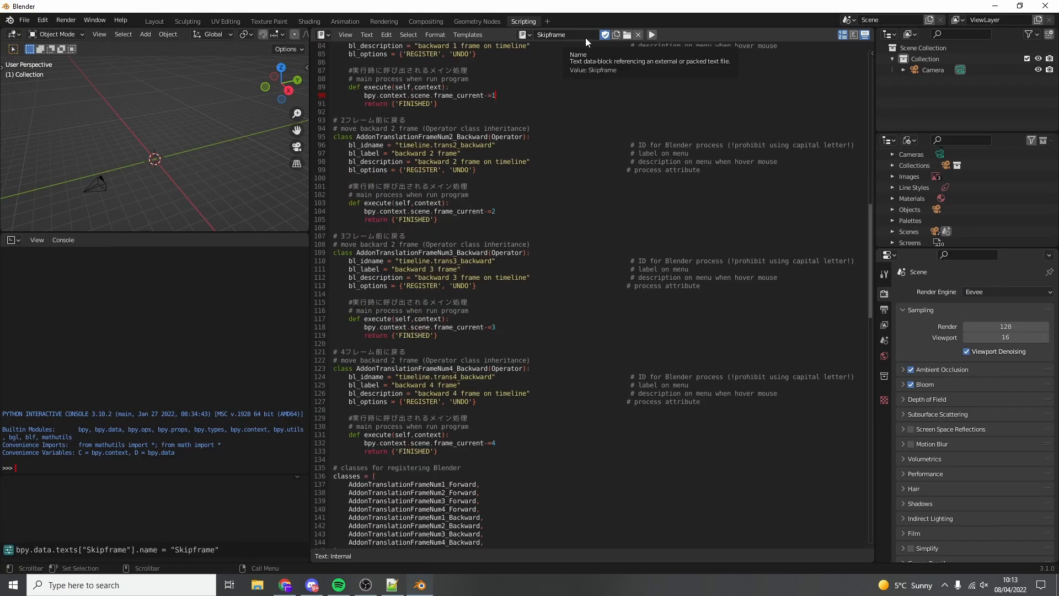
{"action": "left_click", "coordinate": [367, 34]}
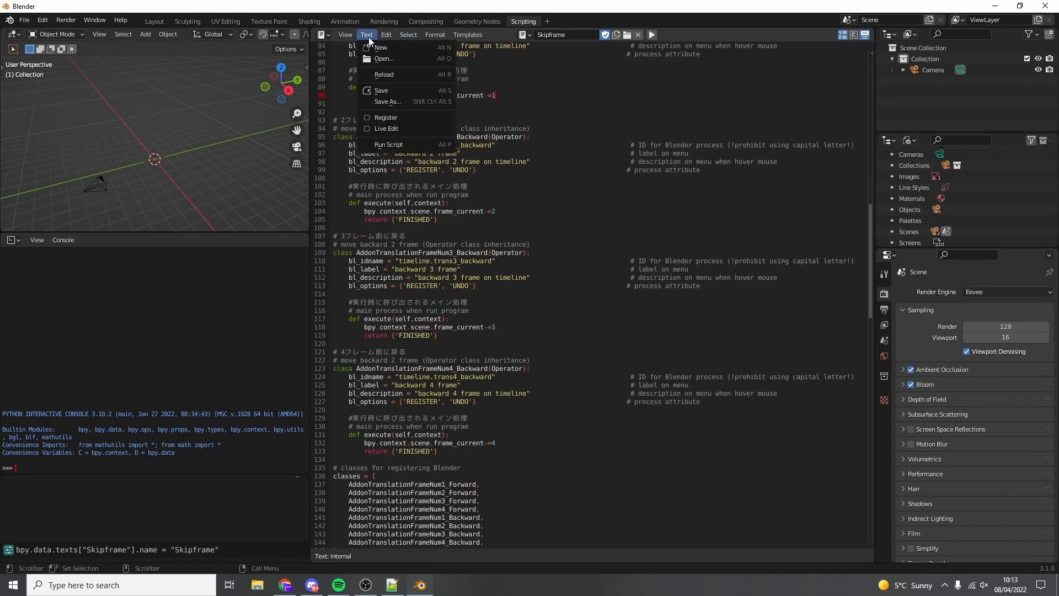
{"action": "left_click", "coordinate": [389, 103]}
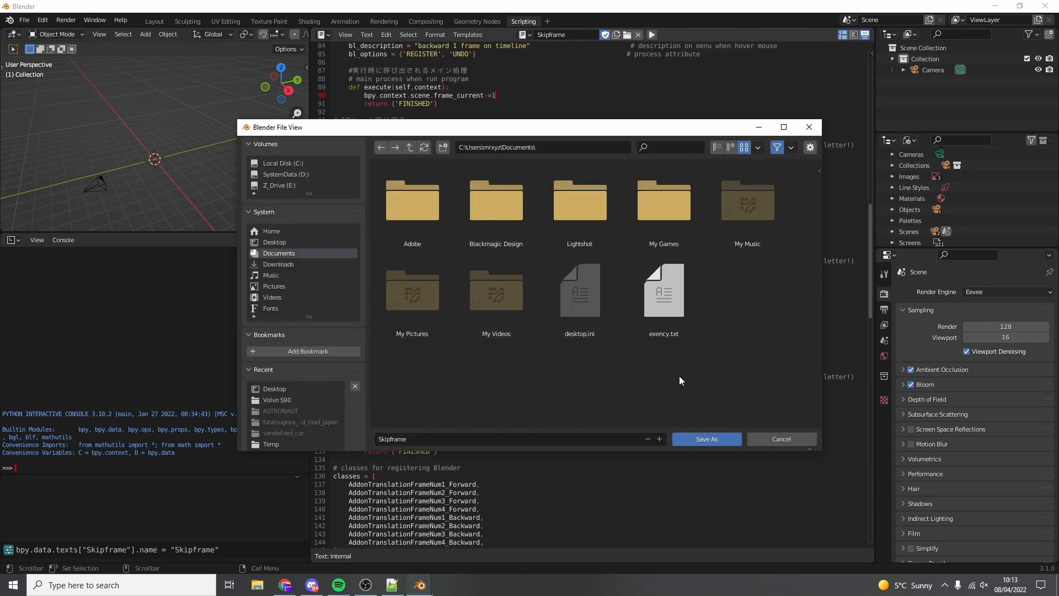
{"action": "left_click", "coordinate": [781, 438]}
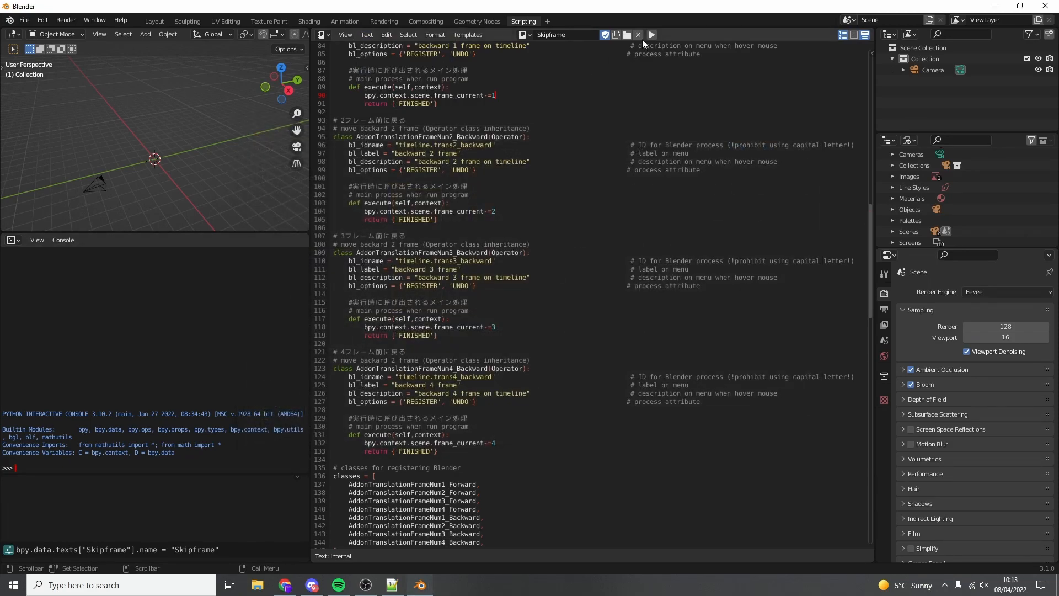
{"action": "left_click", "coordinate": [651, 34]}
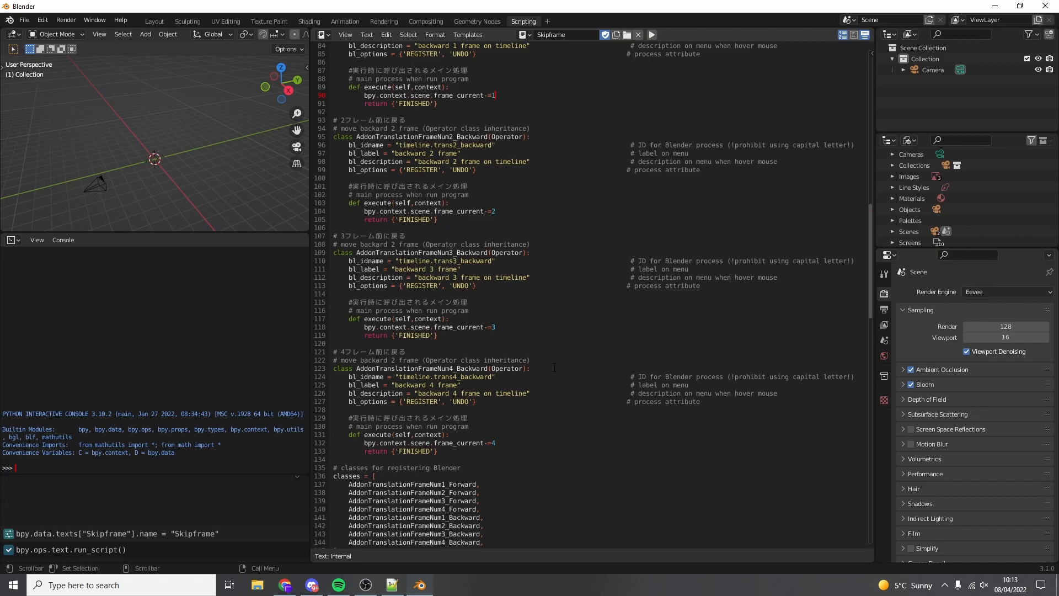